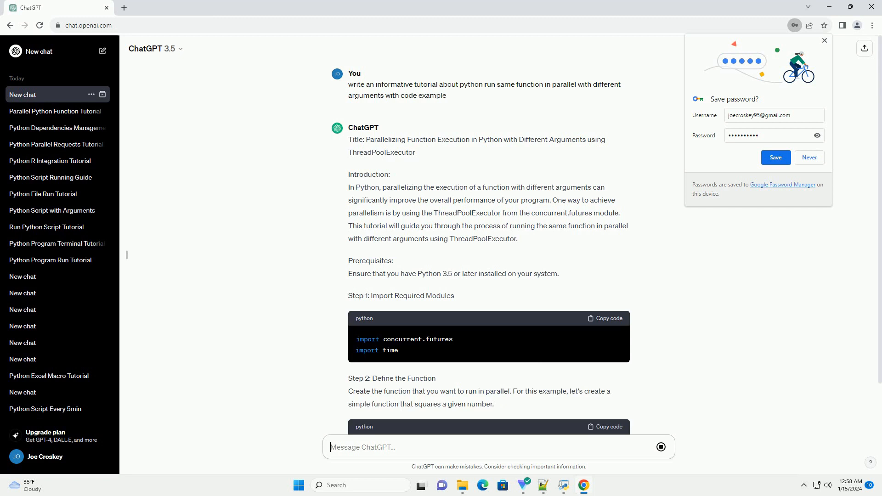
scroll("down", 3)
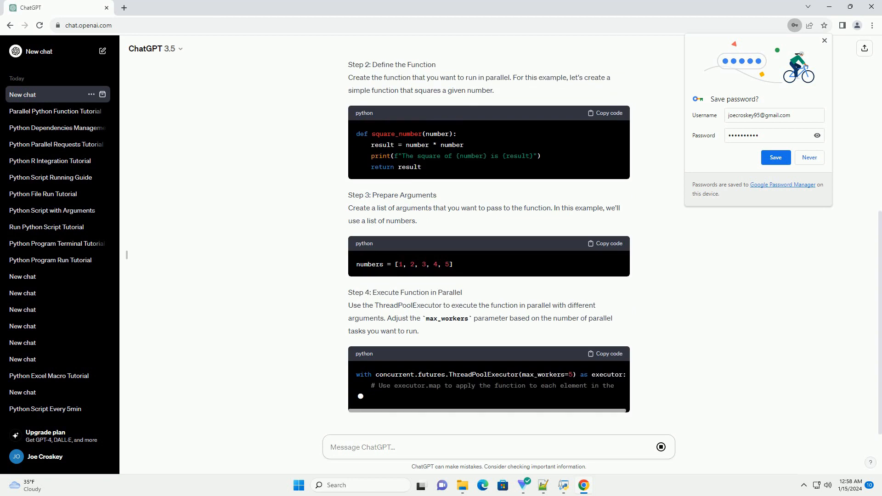
scroll("down", 3)
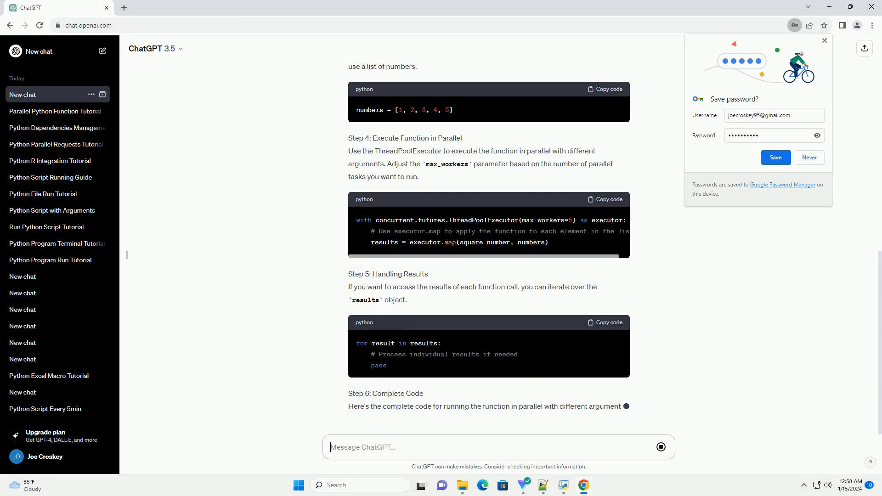
scroll("down", 3)
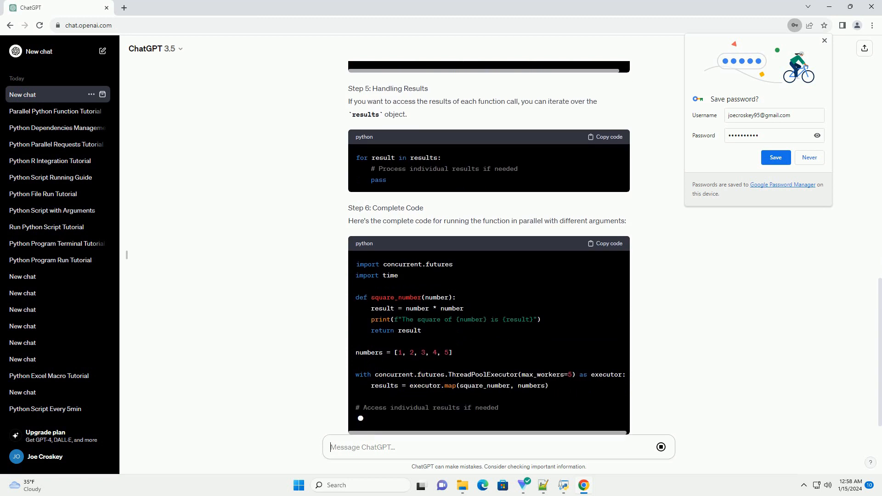
scroll("down", 3)
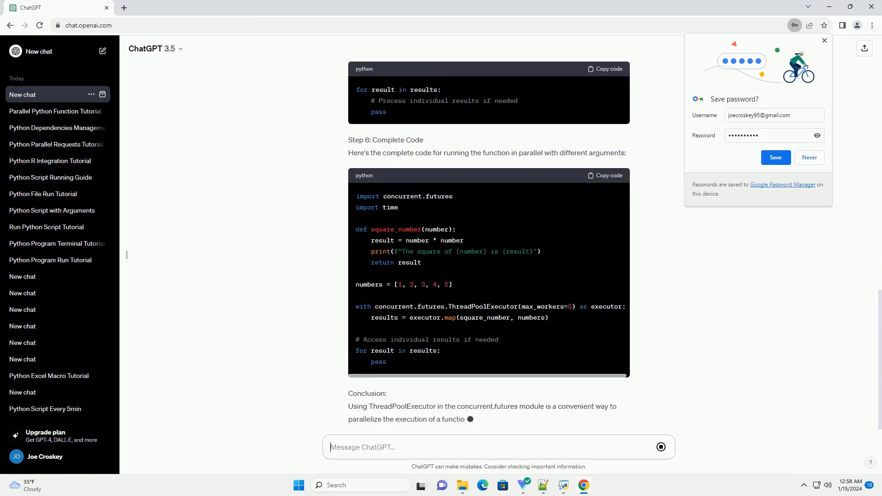